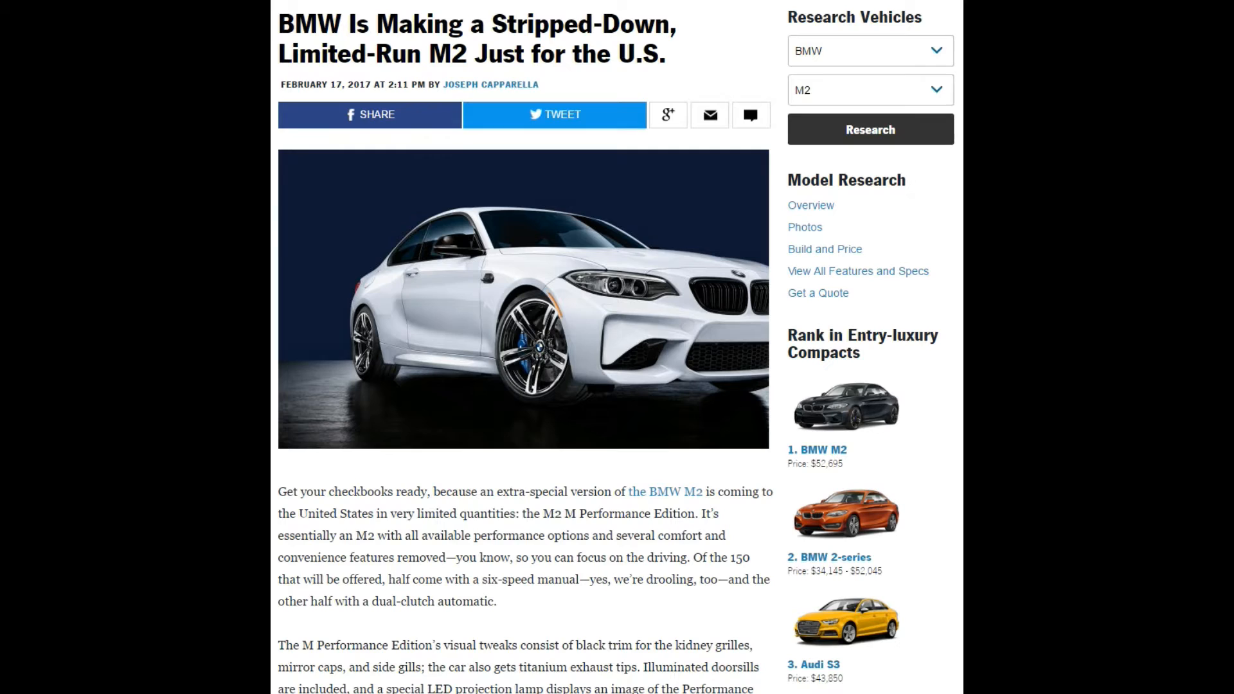
pyautogui.scroll(-3)
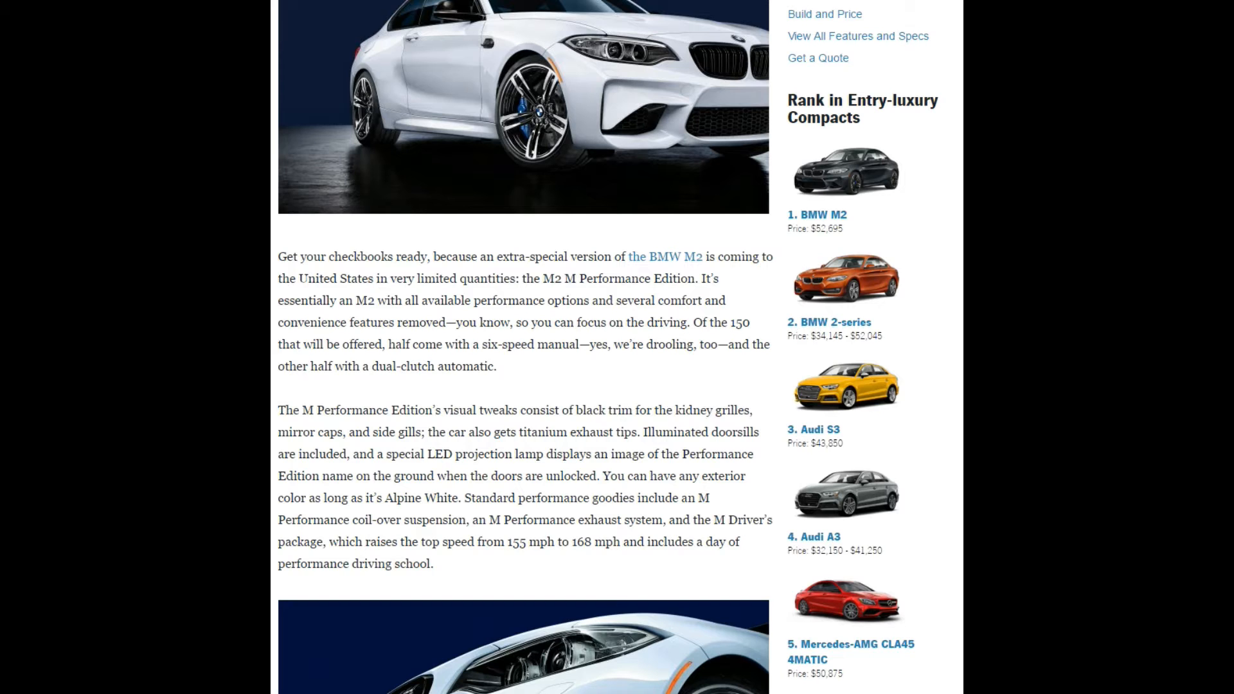
pyautogui.moveTo(879, 486)
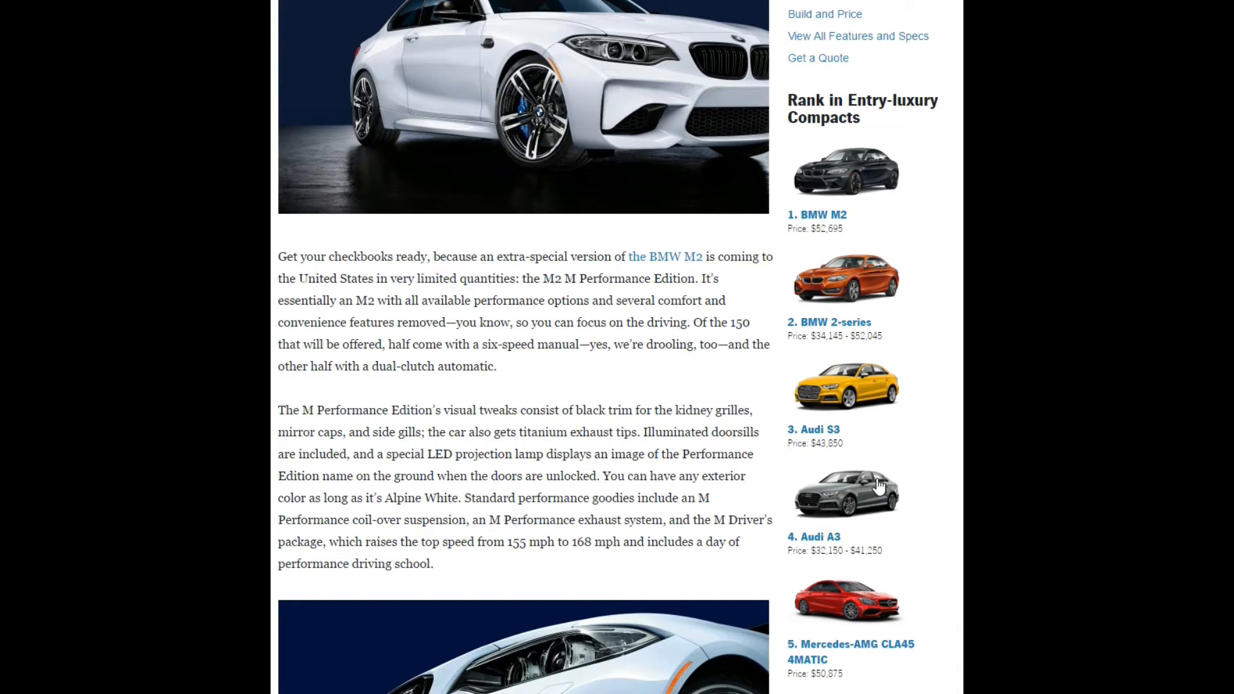
pyautogui.scroll(-3)
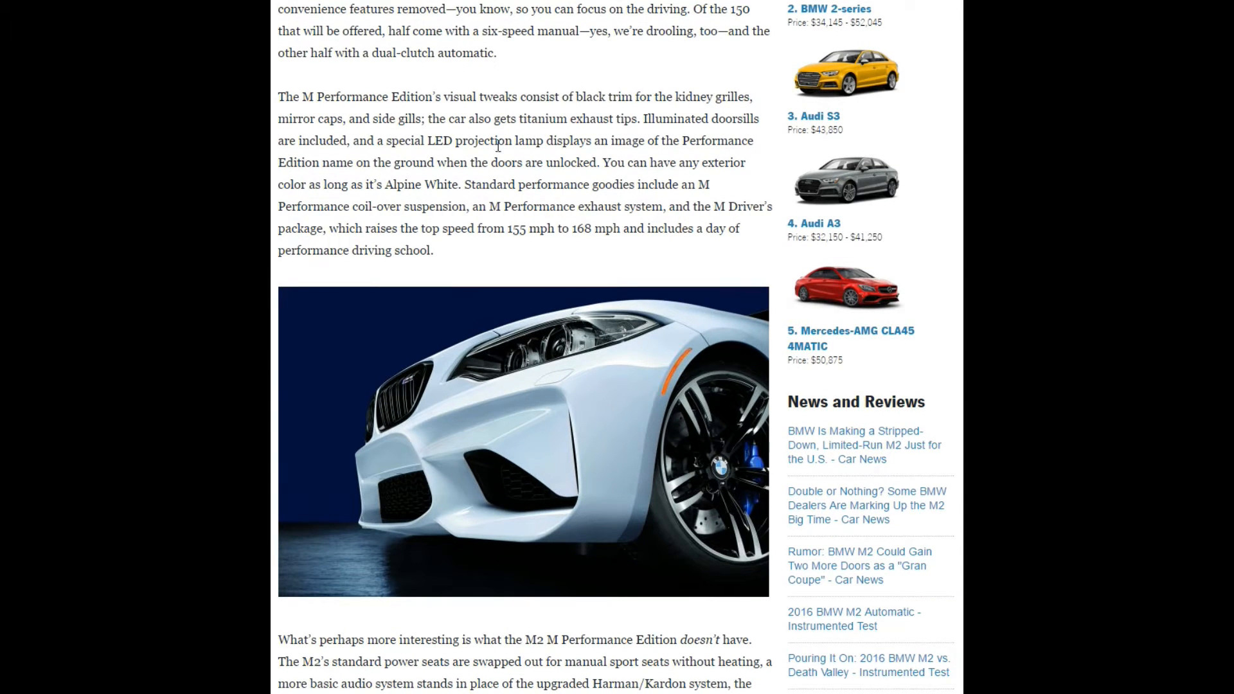
pyautogui.moveTo(335, 210)
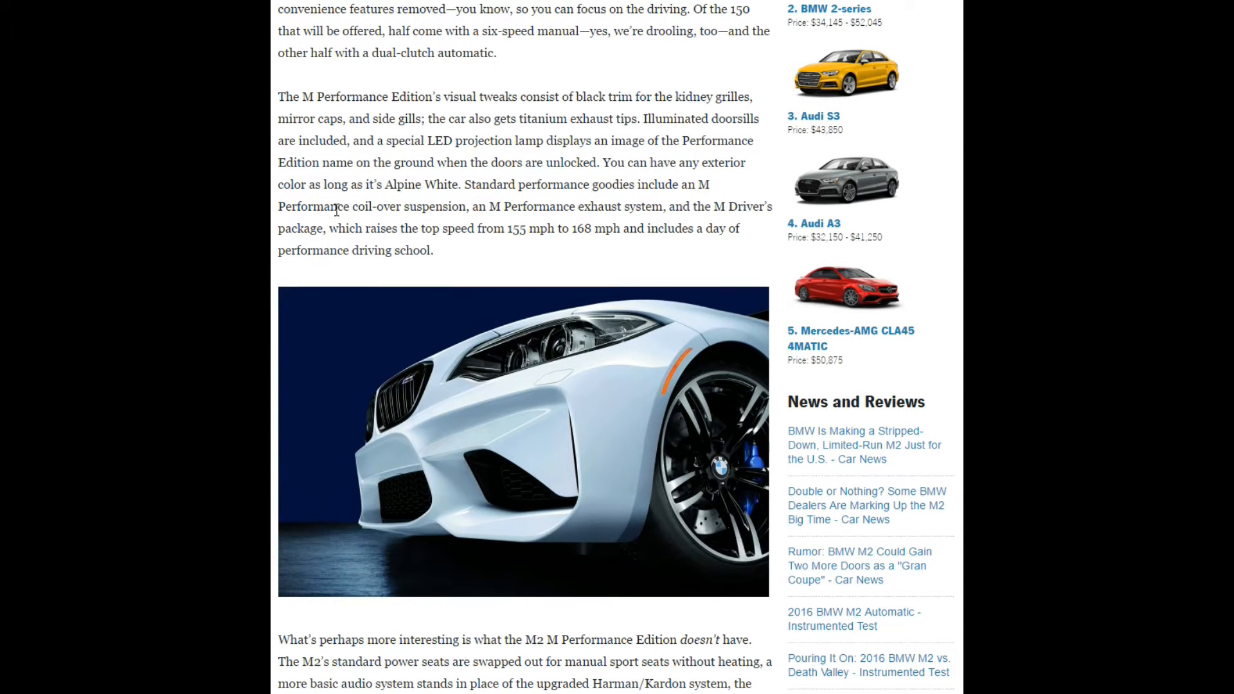
pyautogui.moveTo(456, 183)
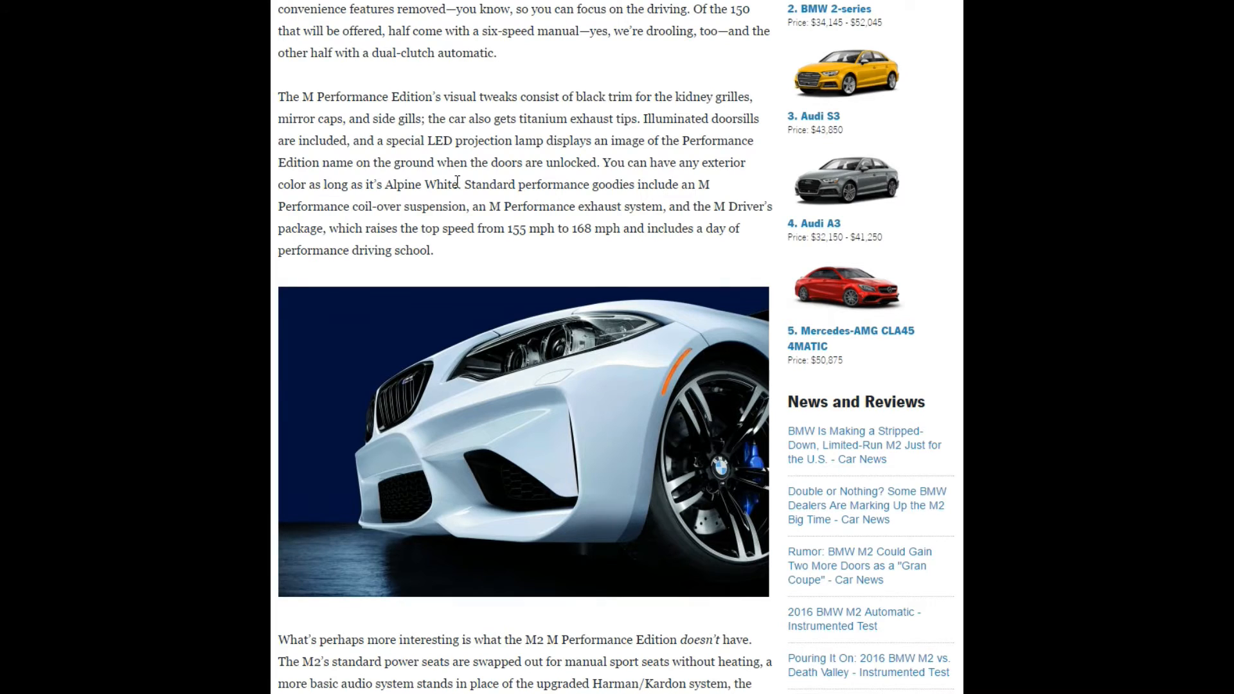
pyautogui.moveTo(453, 191)
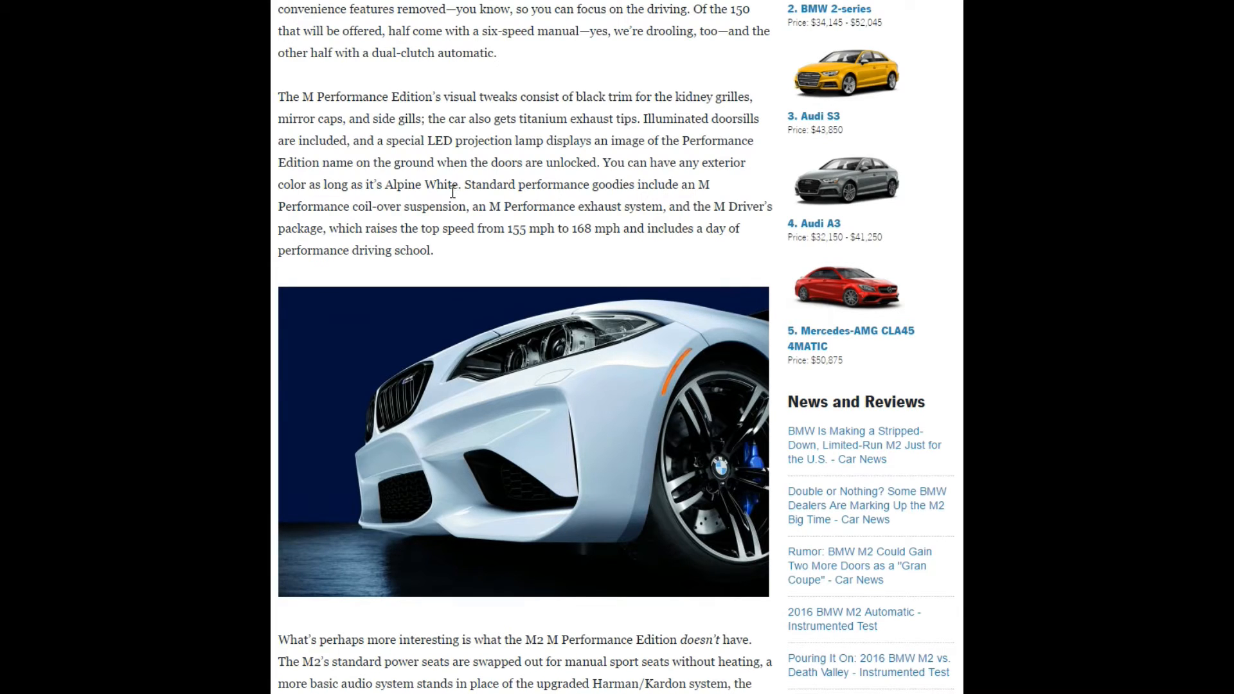
pyautogui.moveTo(510, 228)
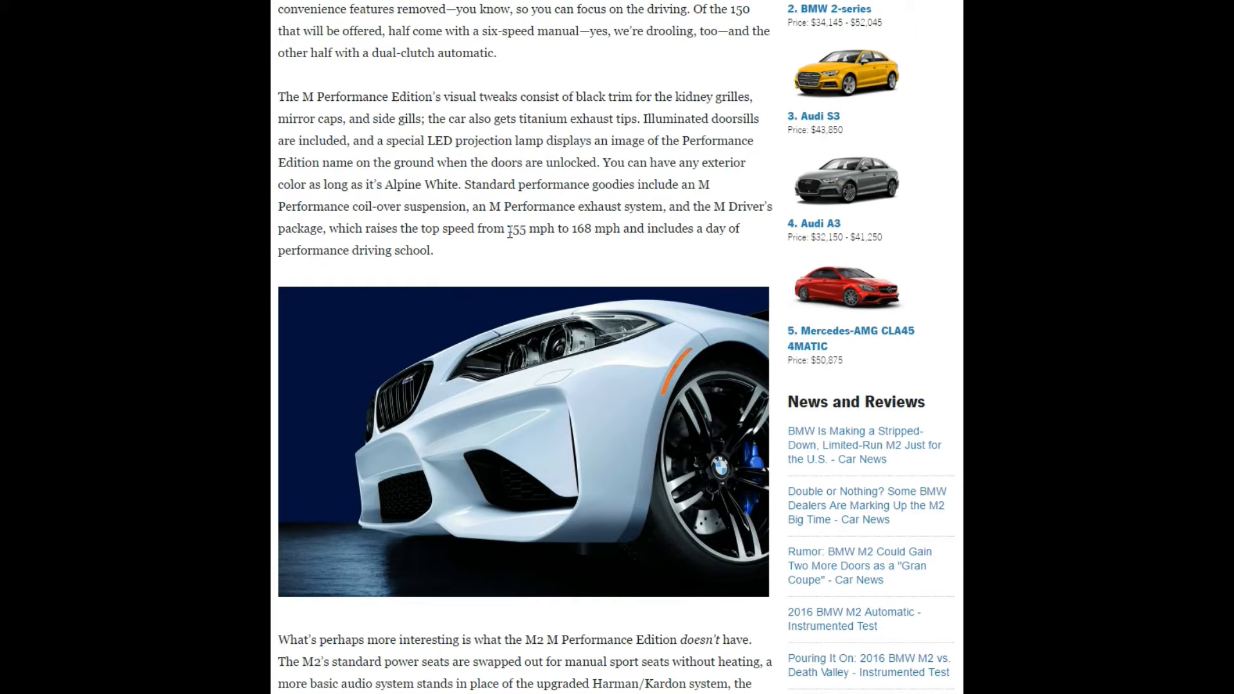
pyautogui.moveTo(579, 234)
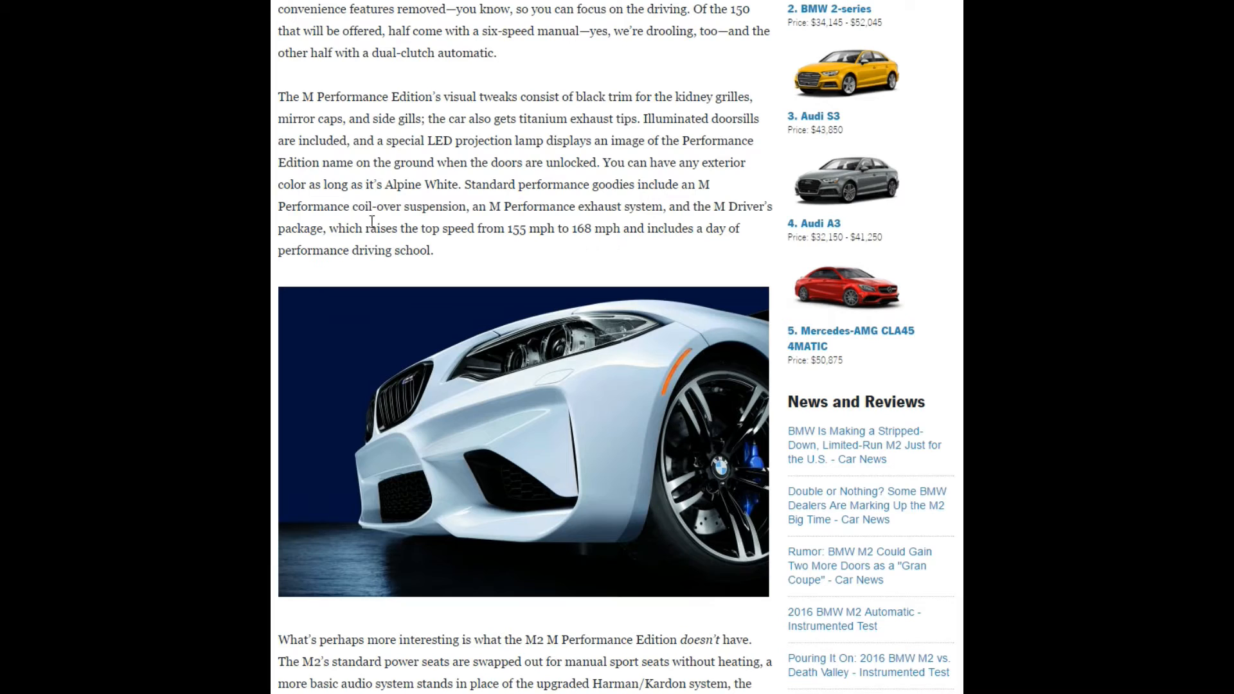
pyautogui.moveTo(392, 222)
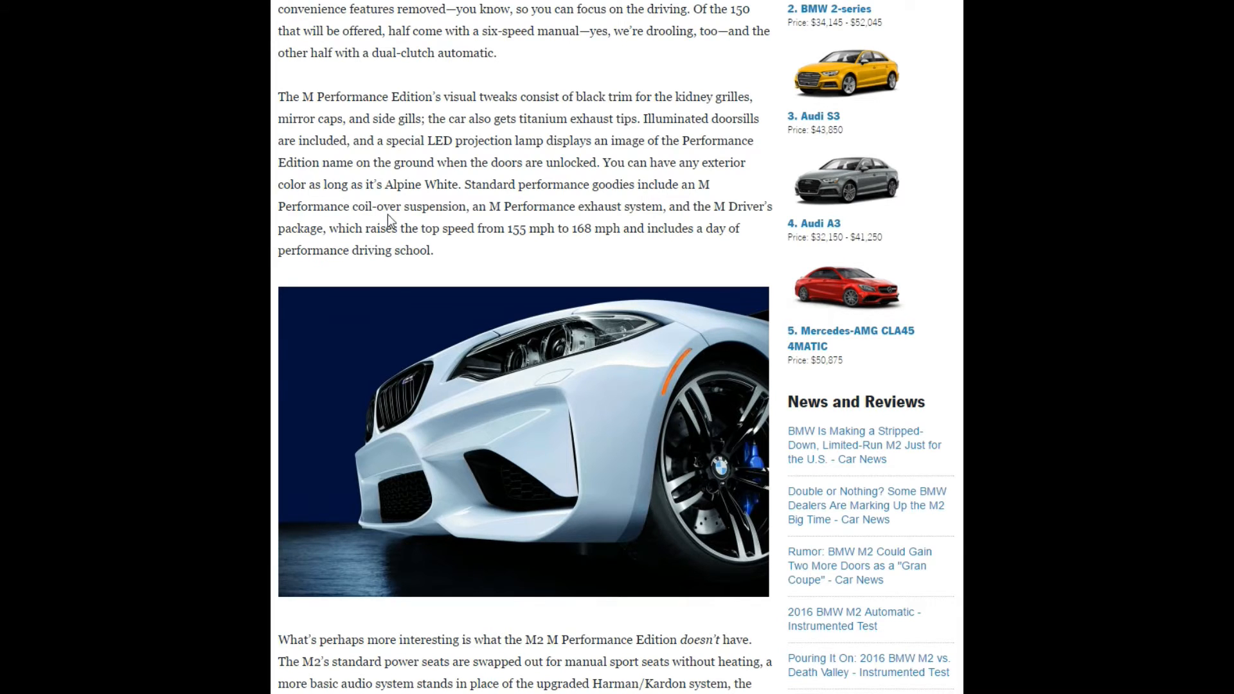
pyautogui.moveTo(639, 182)
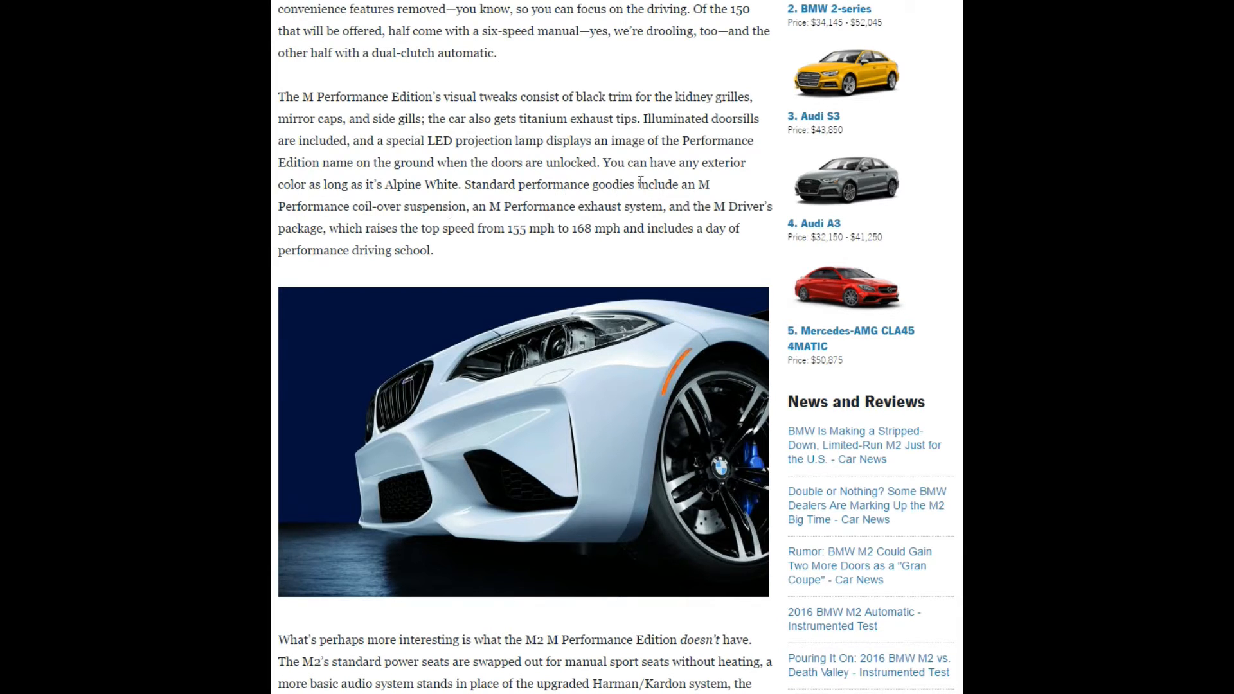
pyautogui.moveTo(591, 256)
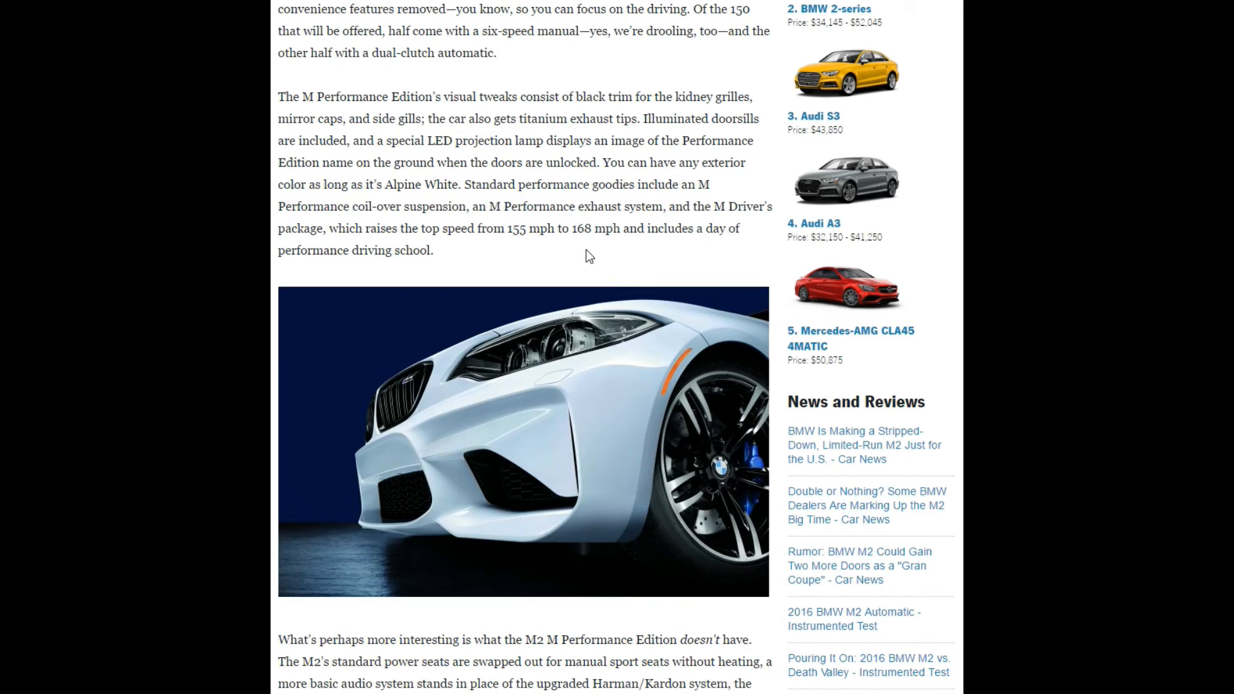
pyautogui.moveTo(502, 144)
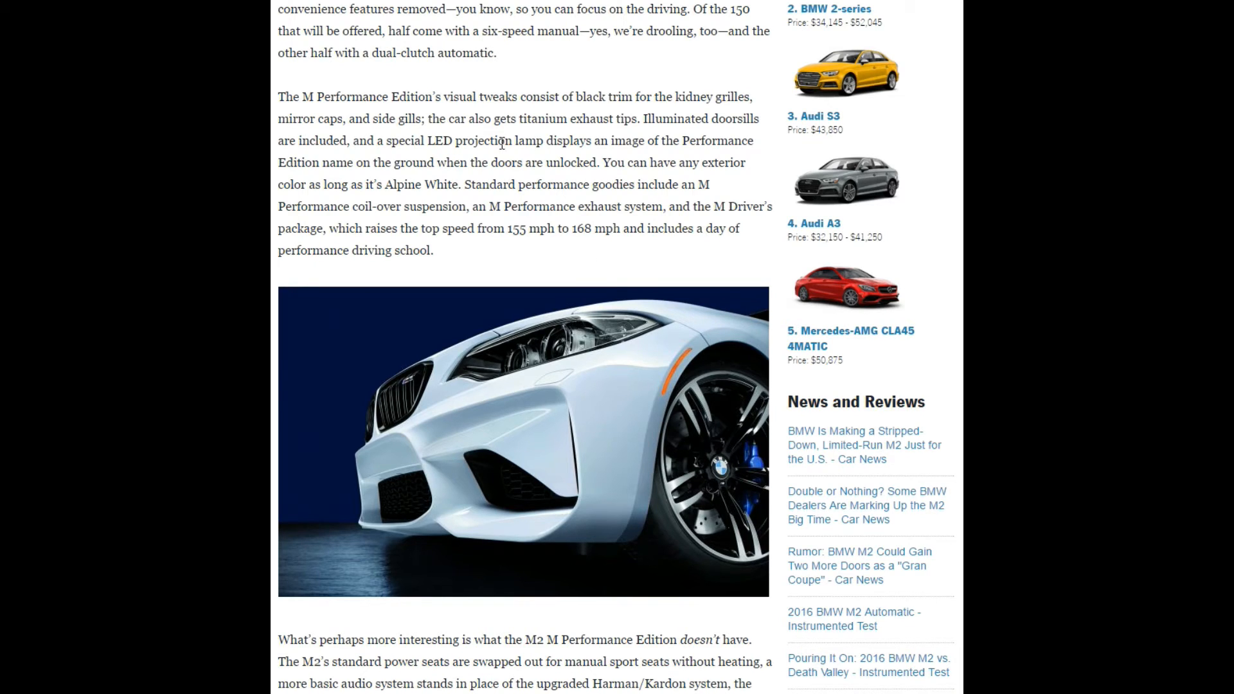
pyautogui.moveTo(572, 255)
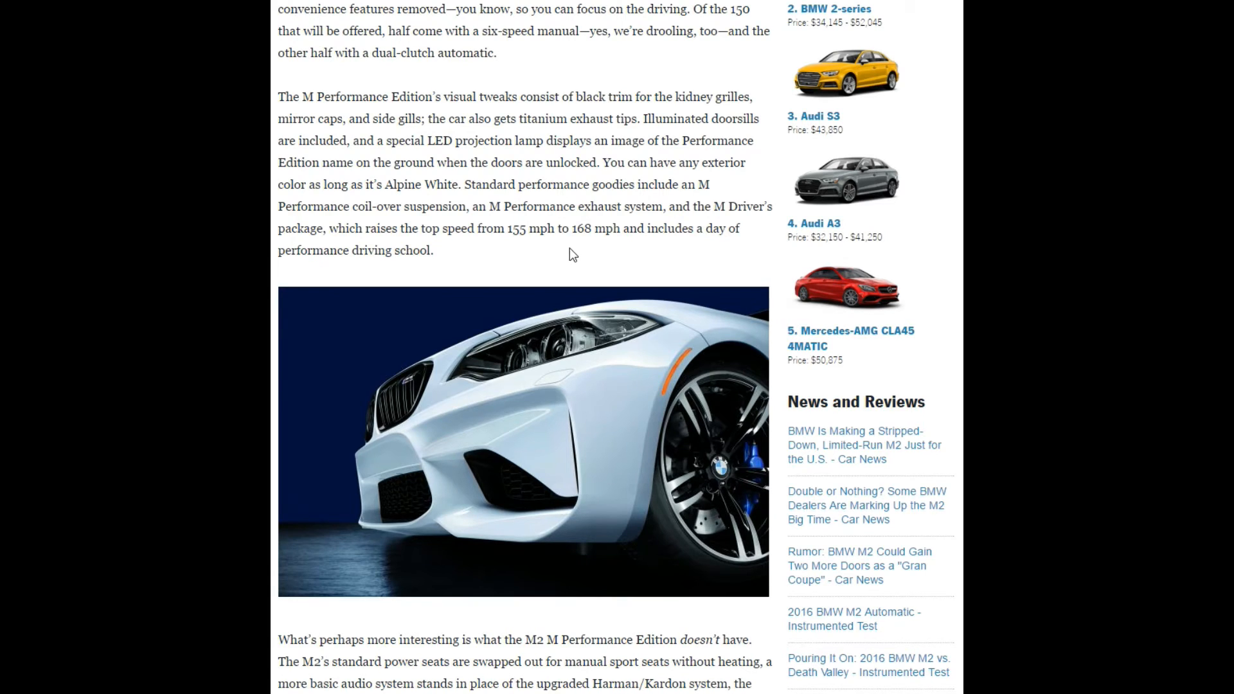
pyautogui.moveTo(596, 276)
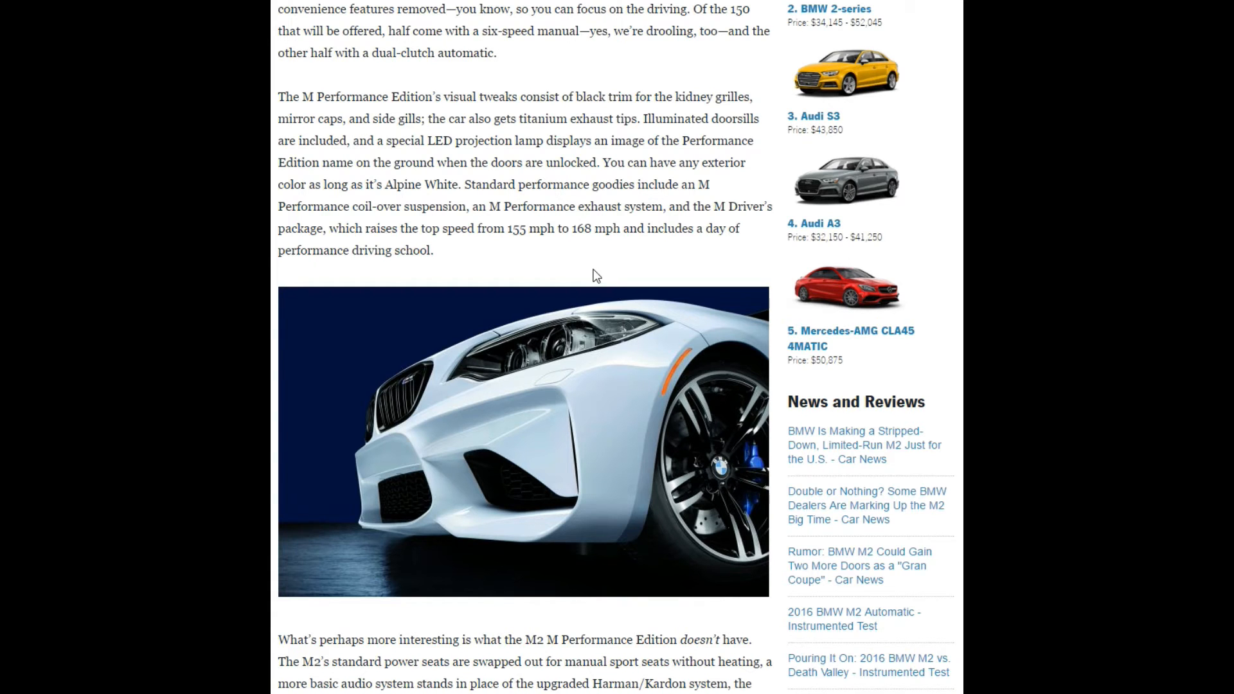
pyautogui.scroll(-3)
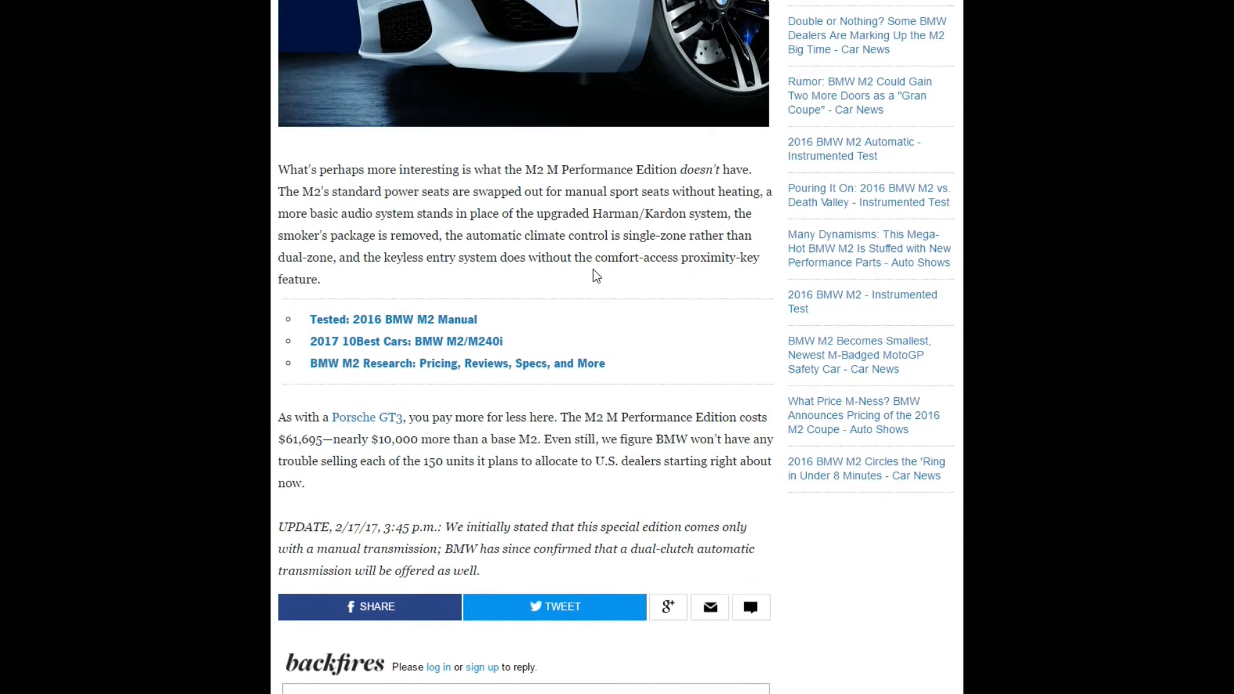
pyautogui.moveTo(574, 319)
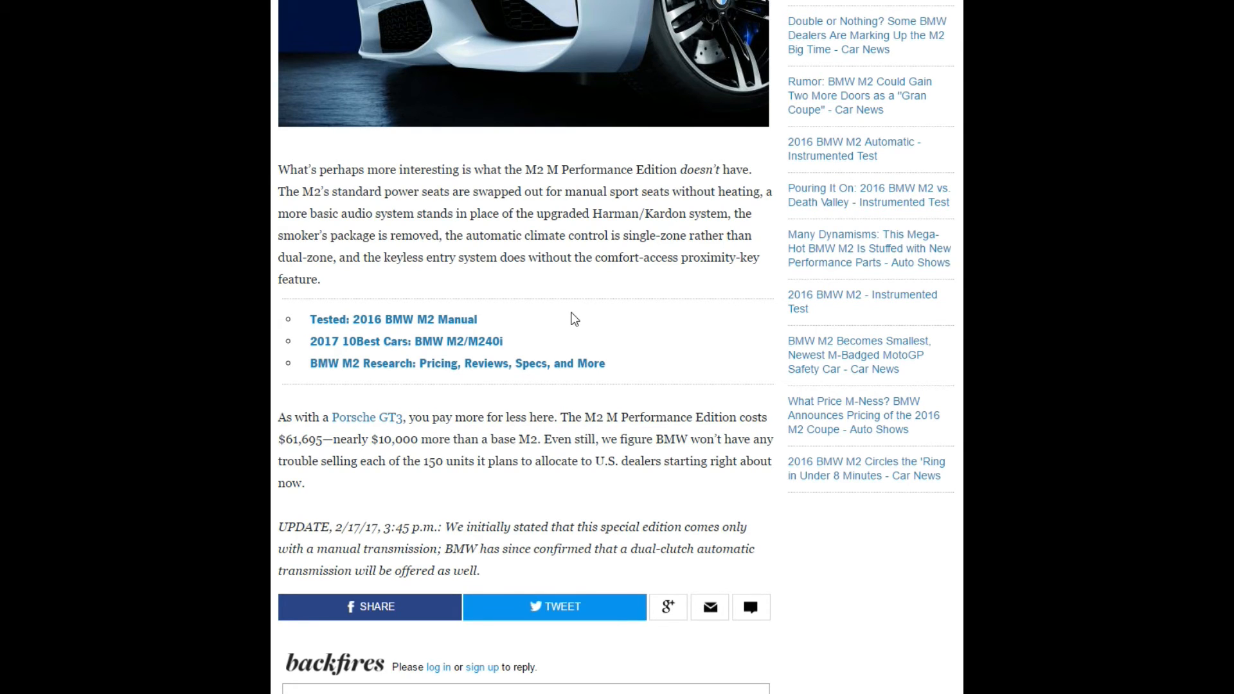
pyautogui.scroll(-3)
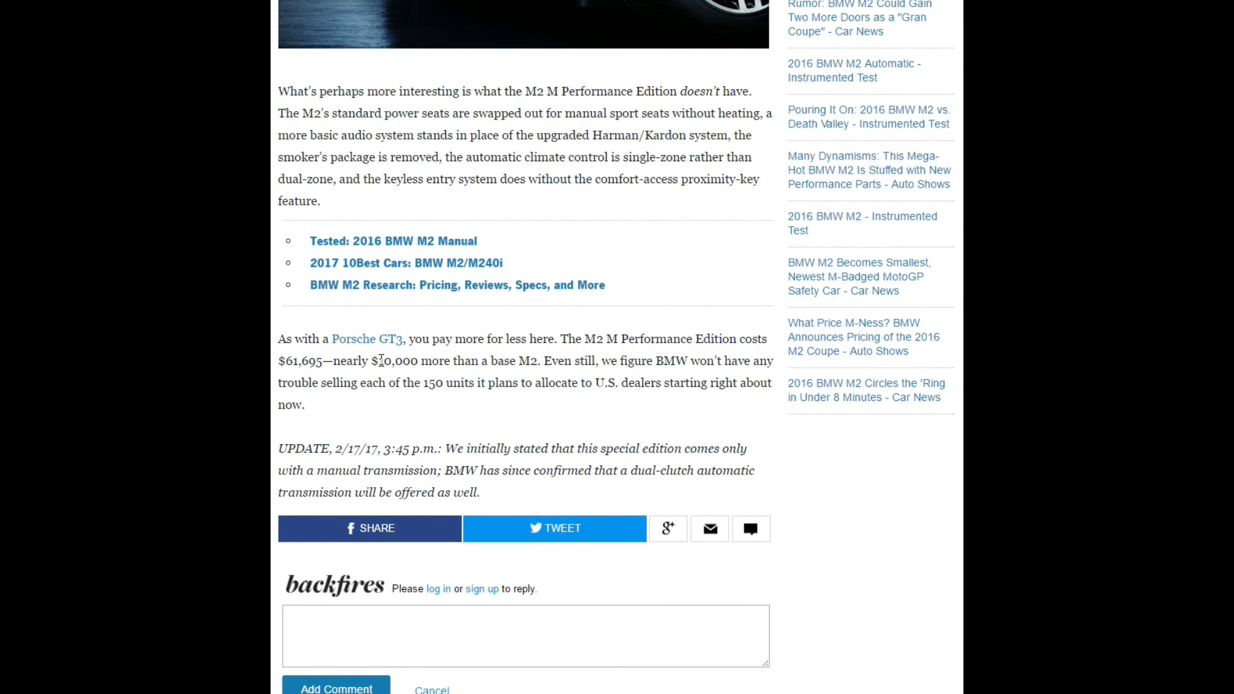
pyautogui.moveTo(509, 401)
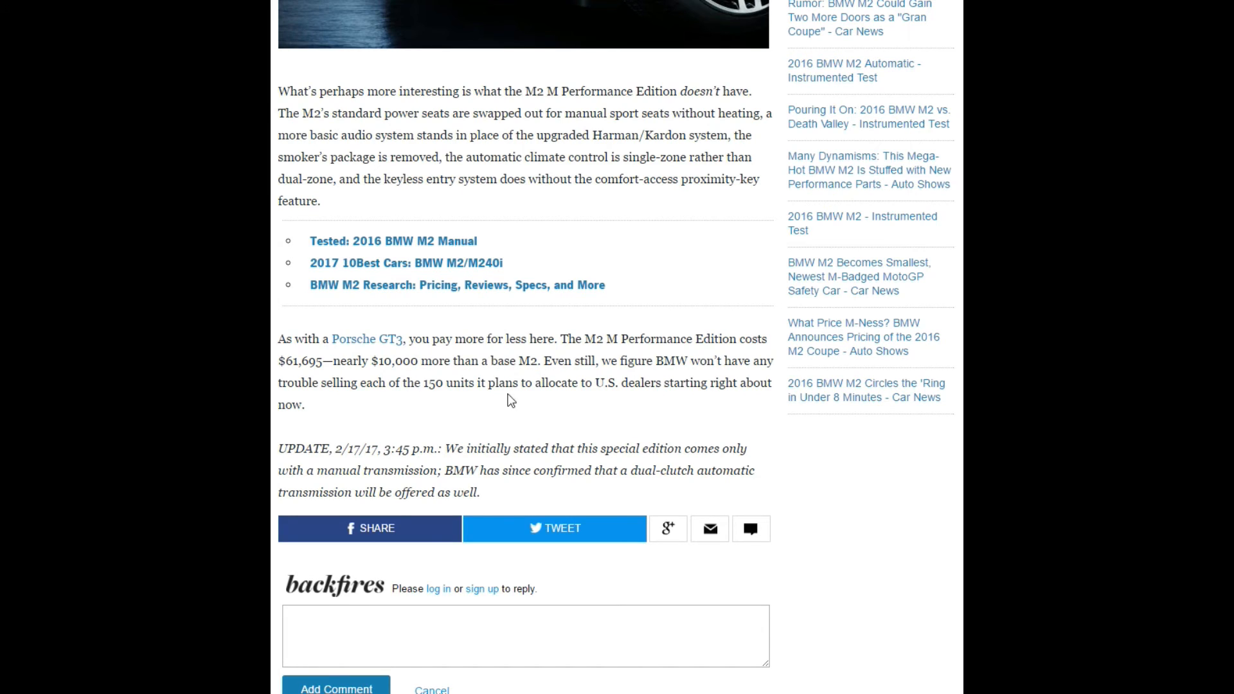
pyautogui.moveTo(504, 407)
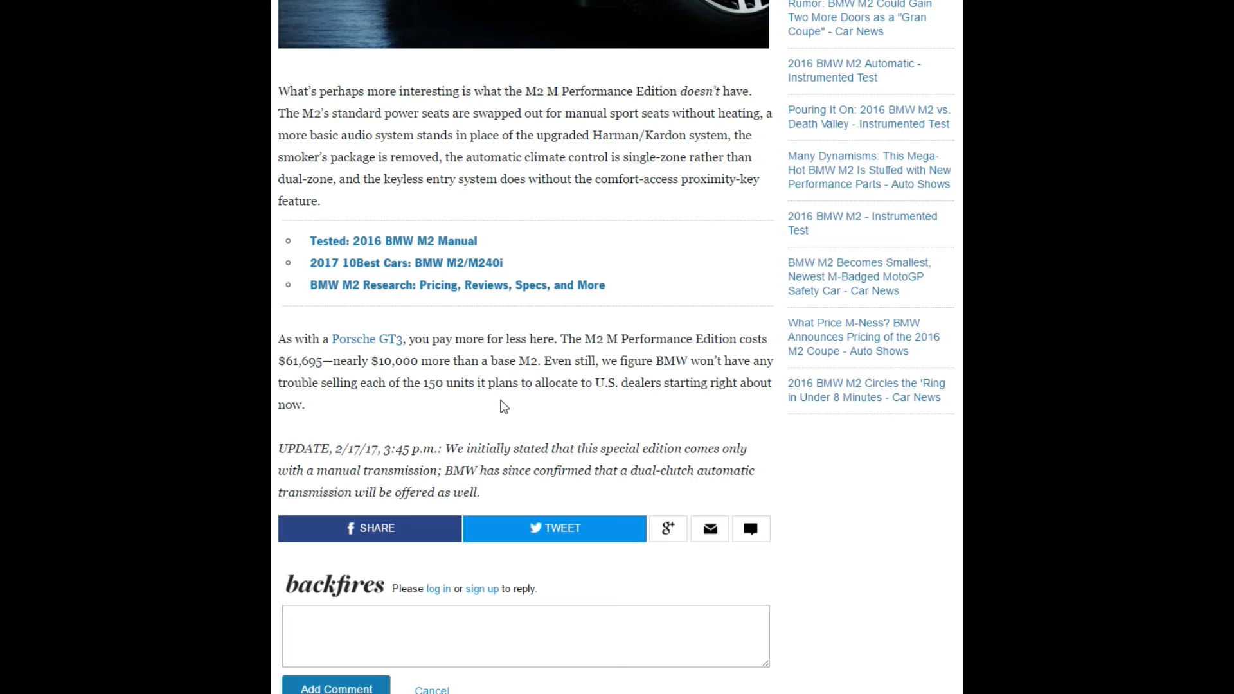
pyautogui.moveTo(449, 387)
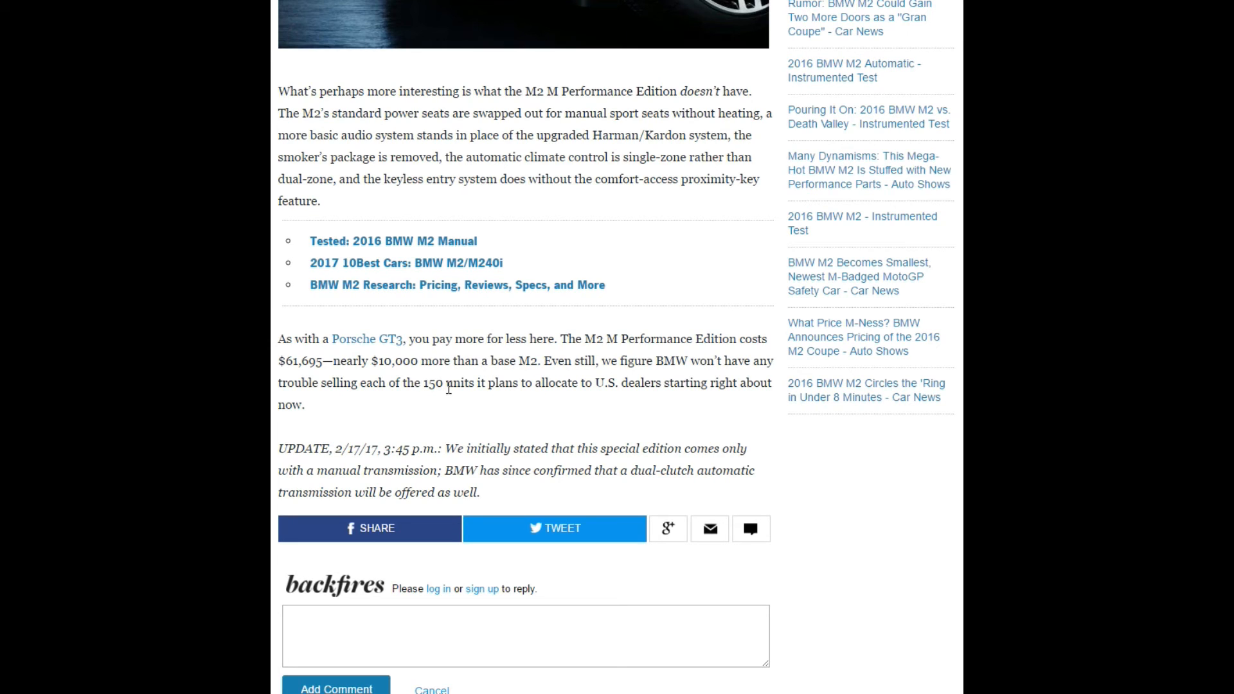
pyautogui.moveTo(477, 432)
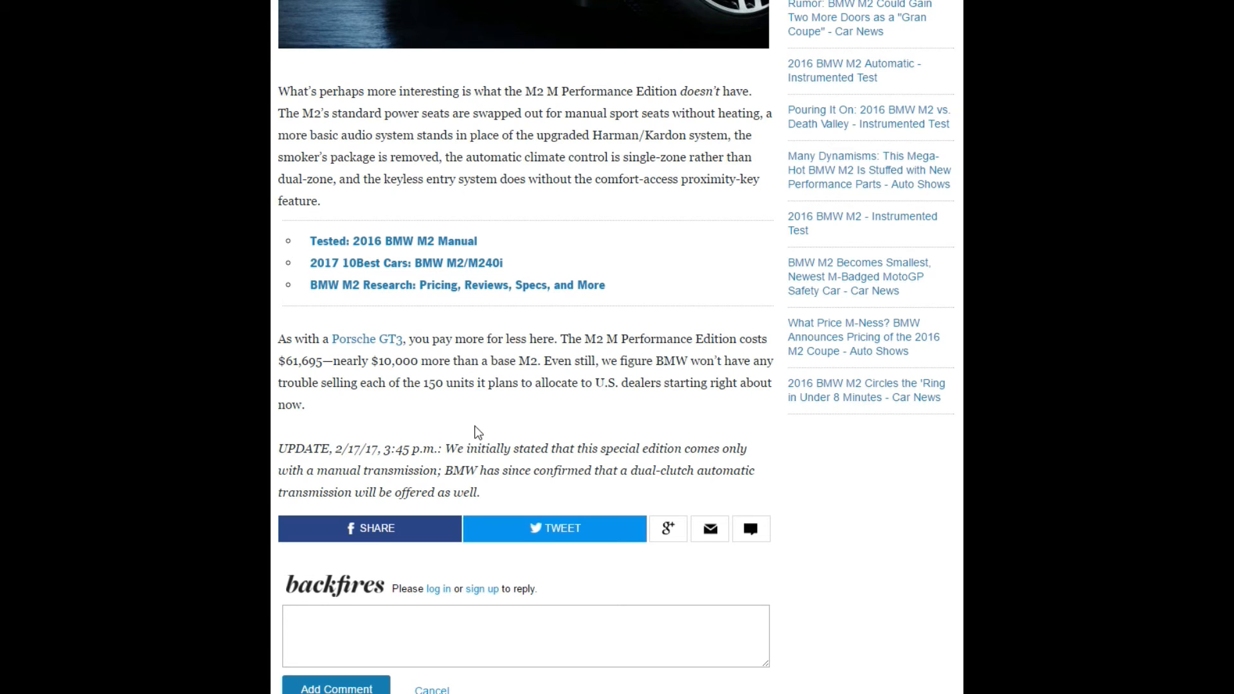
pyautogui.scroll(3)
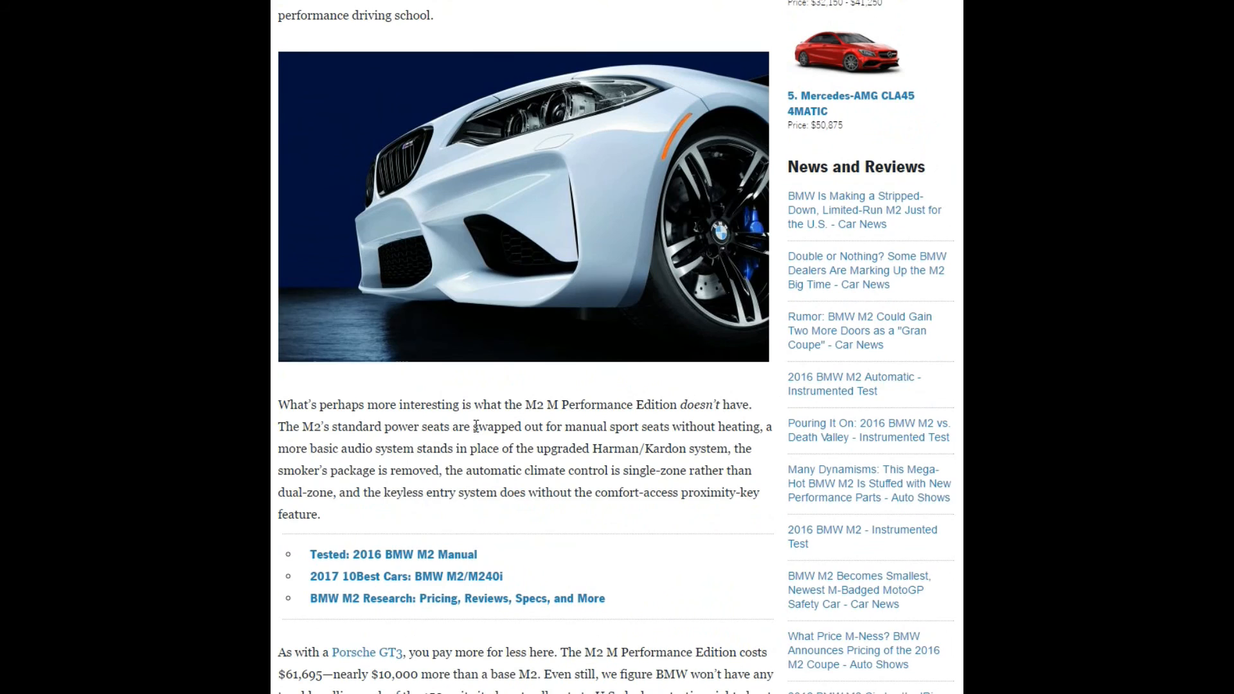
pyautogui.scroll(3)
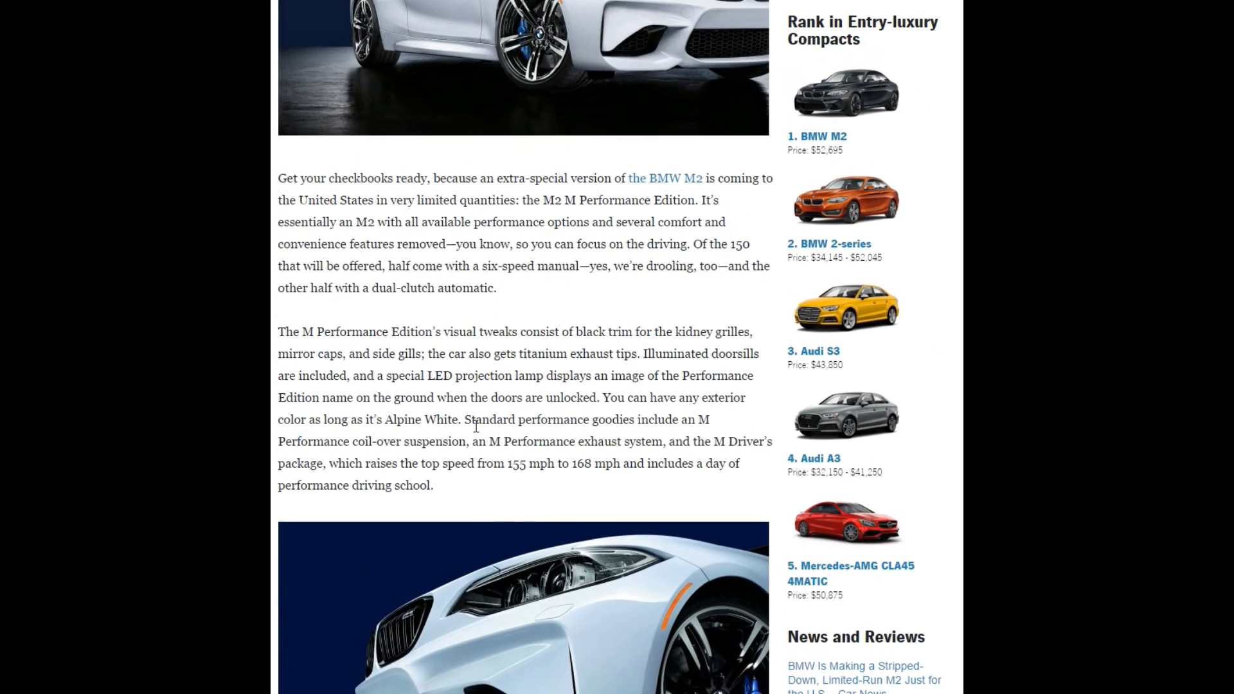
pyautogui.scroll(3)
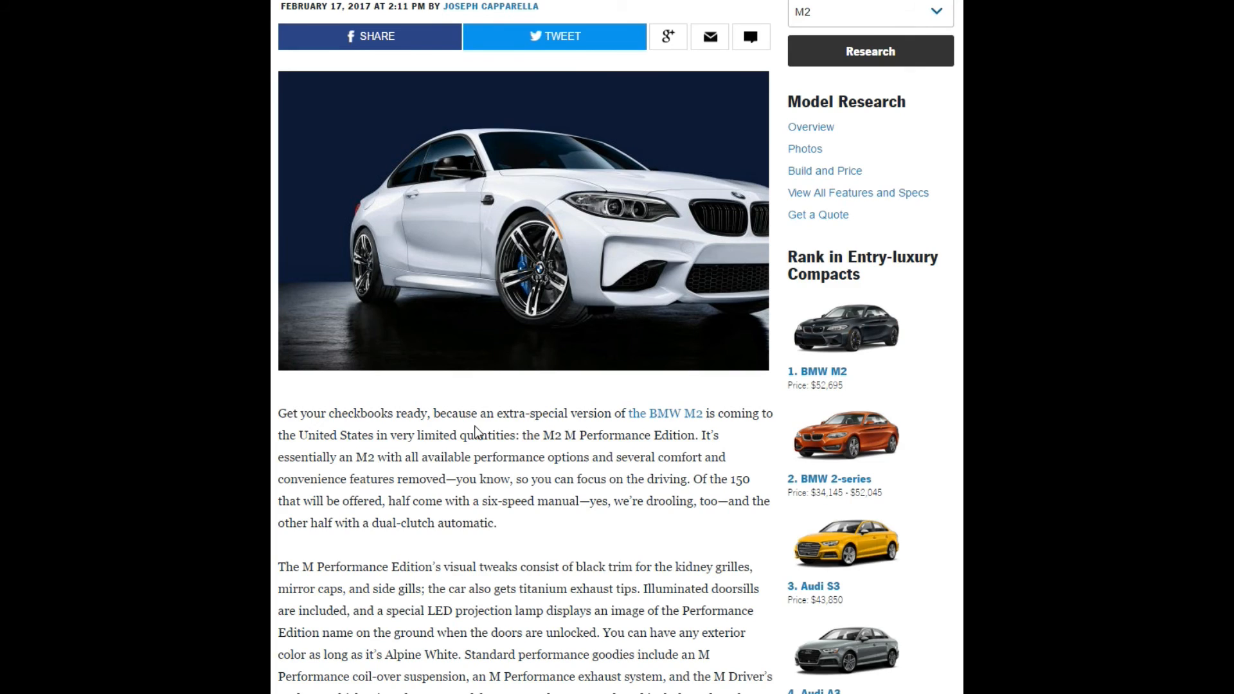
pyautogui.scroll(3)
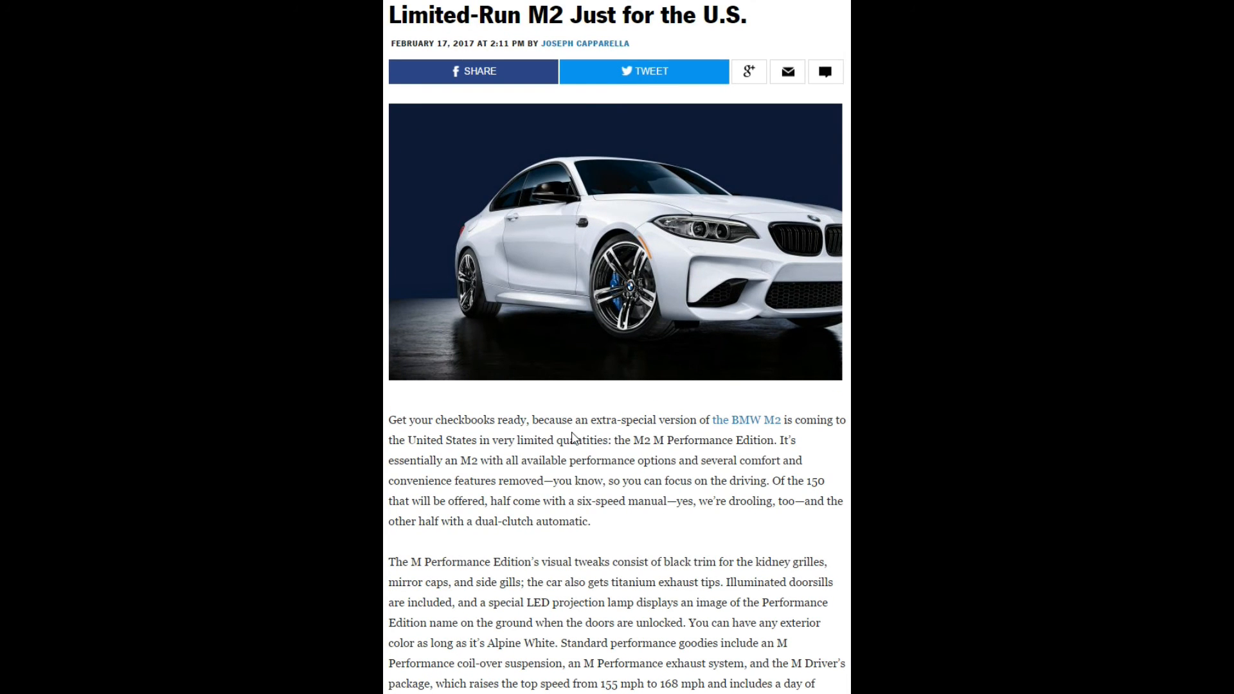